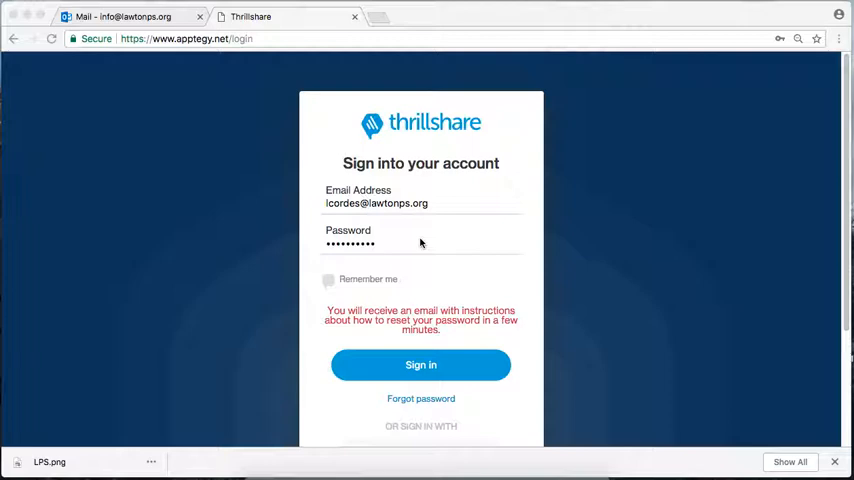
{"action": "mouse_move", "coordinate": [308, 155]}
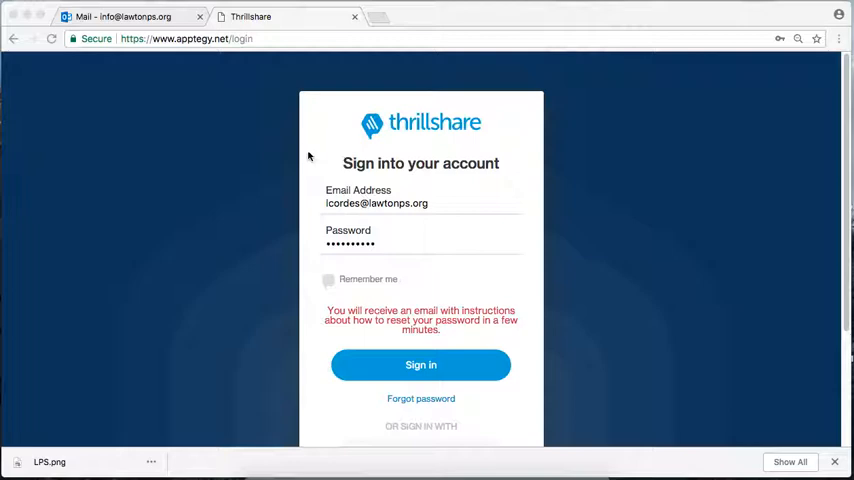
Switch to the Mail tab to view the Thrillshare password reset email
{"action": "left_click", "coordinate": [130, 16]}
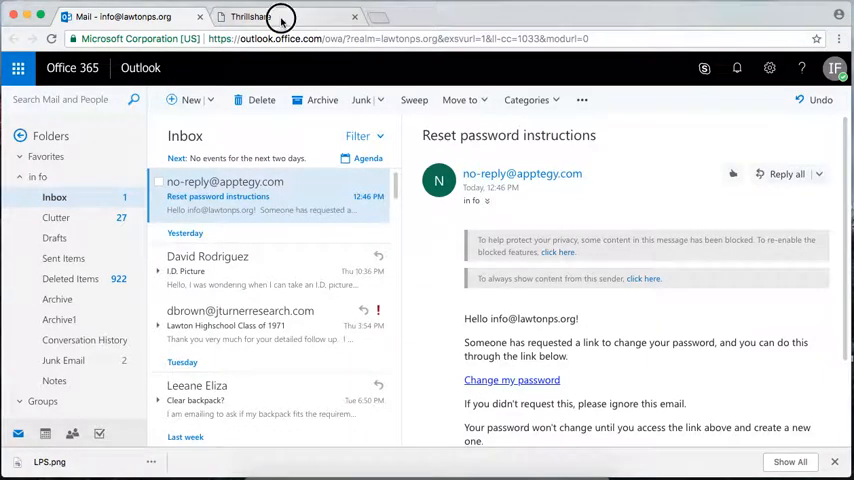
Glance at the Thrillshare sign-in tab, then return to the reset-instructions email in Outlook
{"action": "left_click", "coordinate": [281, 16]}
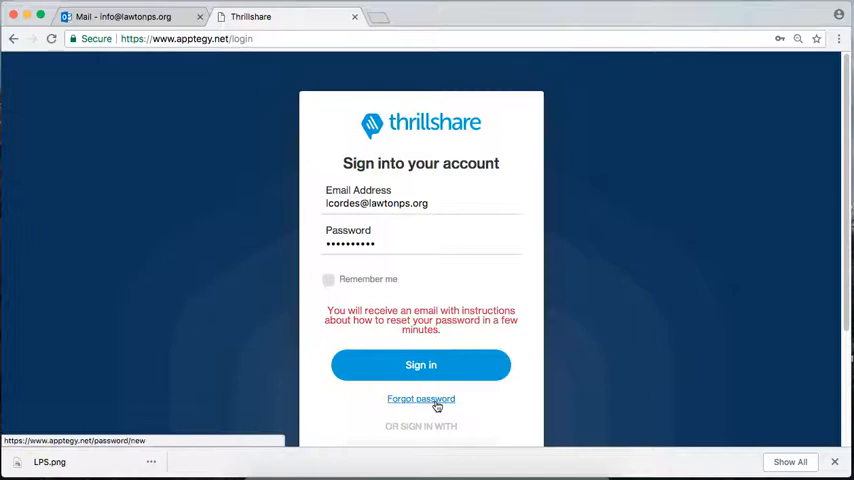
{"action": "mouse_move", "coordinate": [373, 31]}
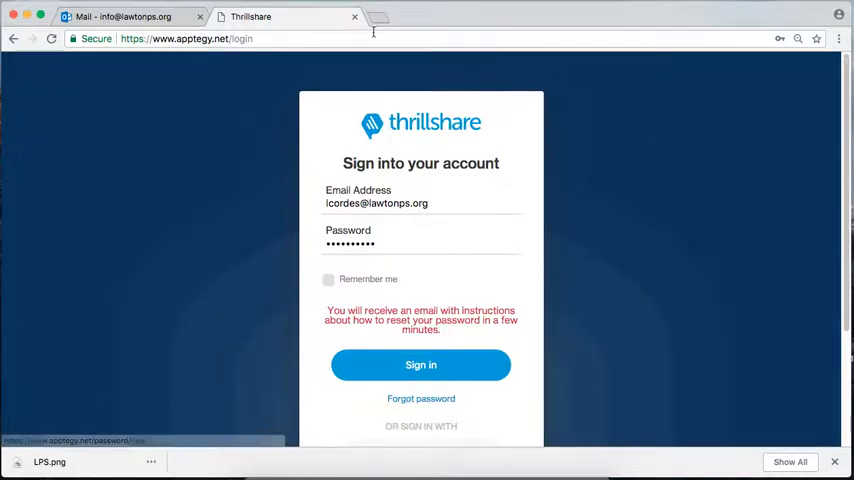
{"action": "left_click", "coordinate": [130, 16]}
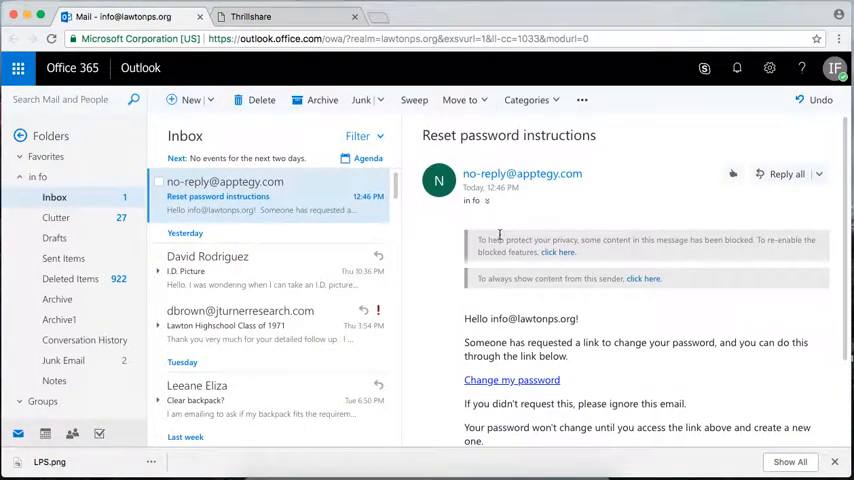
{"action": "mouse_move", "coordinate": [511, 380]}
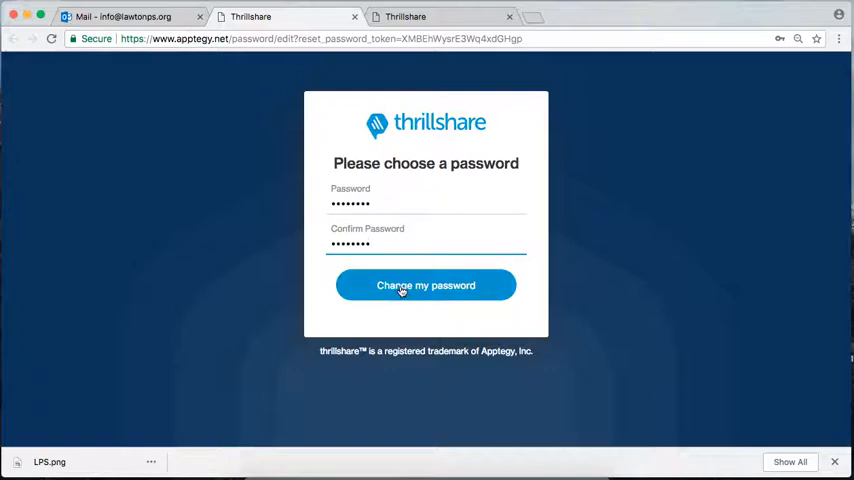
Submit the new confirmed password with 'Change my password' to reach the welcome dashboard
{"action": "left_click", "coordinate": [426, 285]}
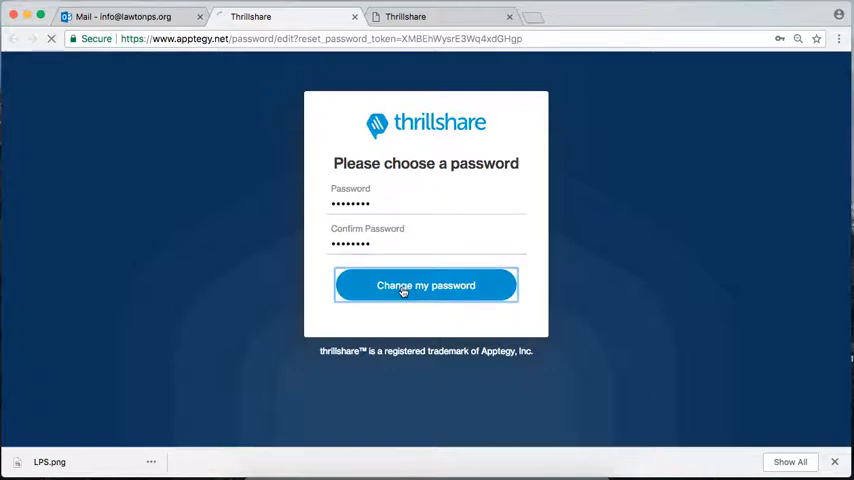
{"action": "left_click", "coordinate": [426, 285]}
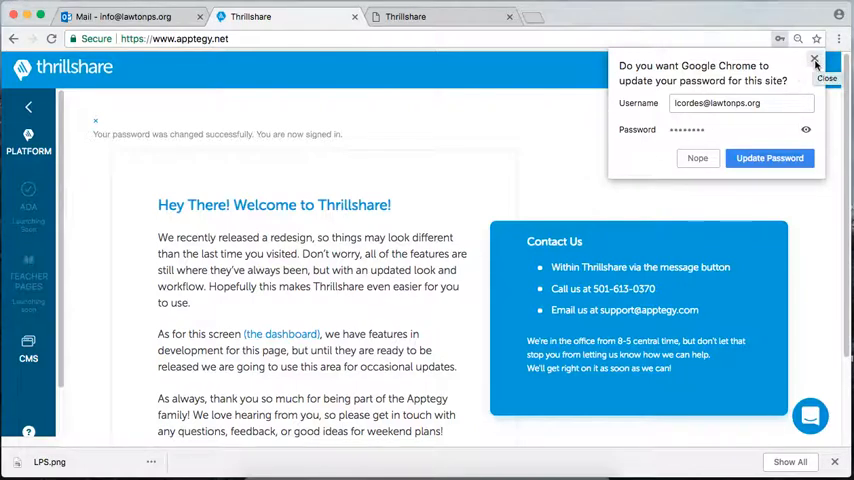
Dismiss Chrome's 'Update password' popup and reach Thrillshare's Settings page
{"action": "left_click", "coordinate": [815, 60]}
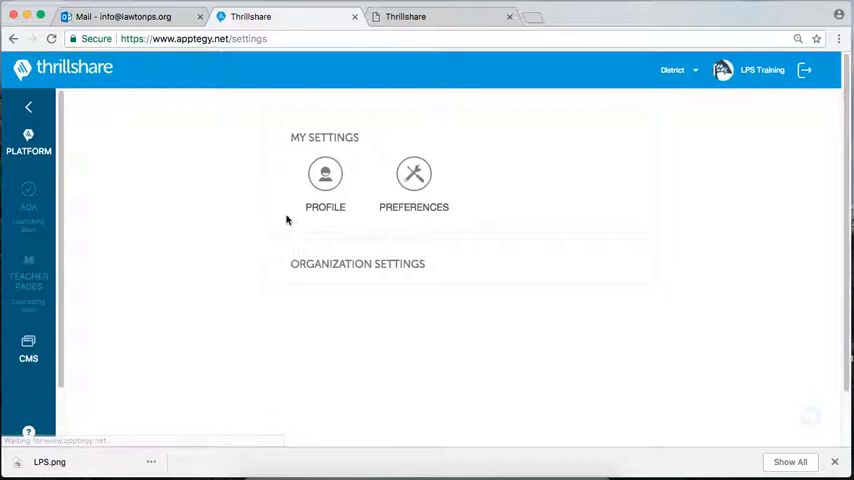
In Profile Settings, enter 'LPS District Office' as the new profile name via autofill
{"action": "left_click", "coordinate": [325, 174]}
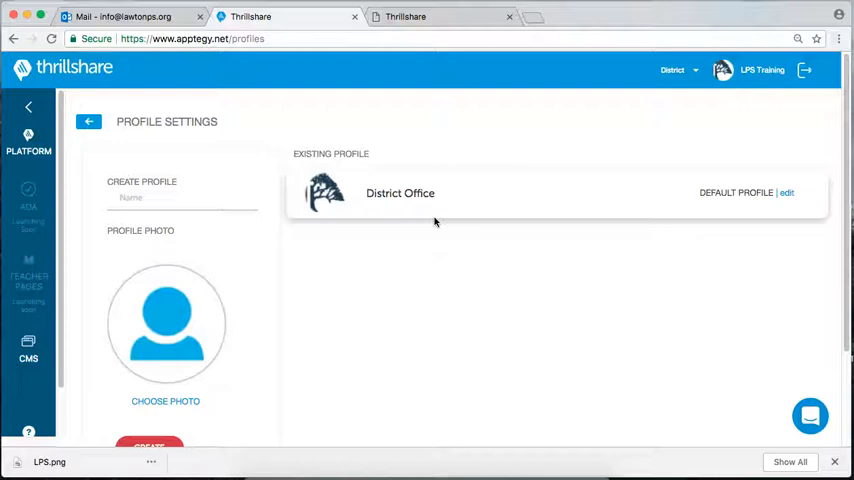
{"action": "left_click", "coordinate": [182, 197]}
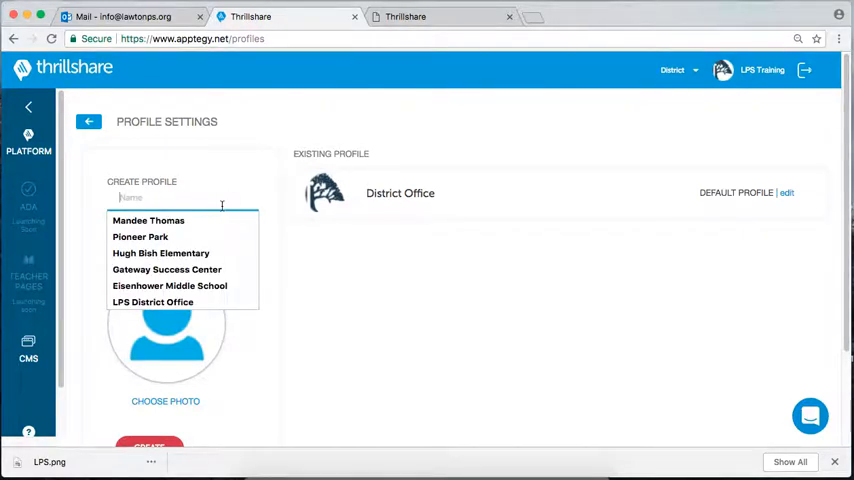
{"action": "left_click", "coordinate": [153, 301]}
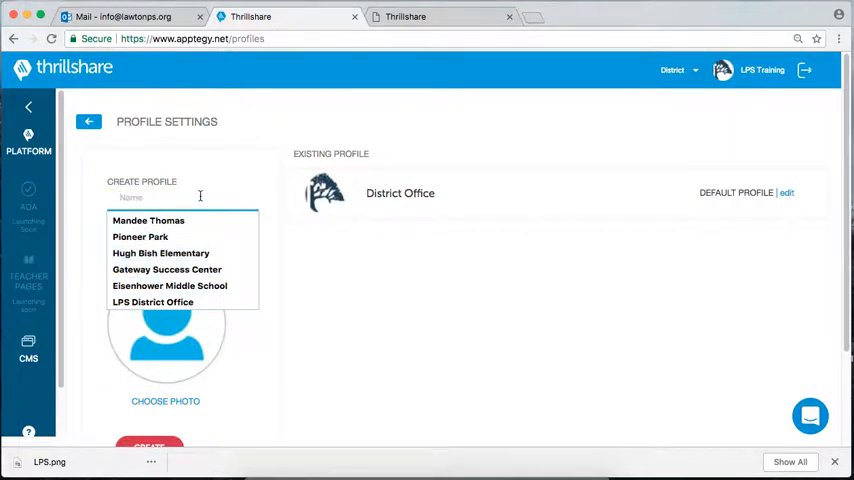
{"action": "left_click", "coordinate": [152, 301]}
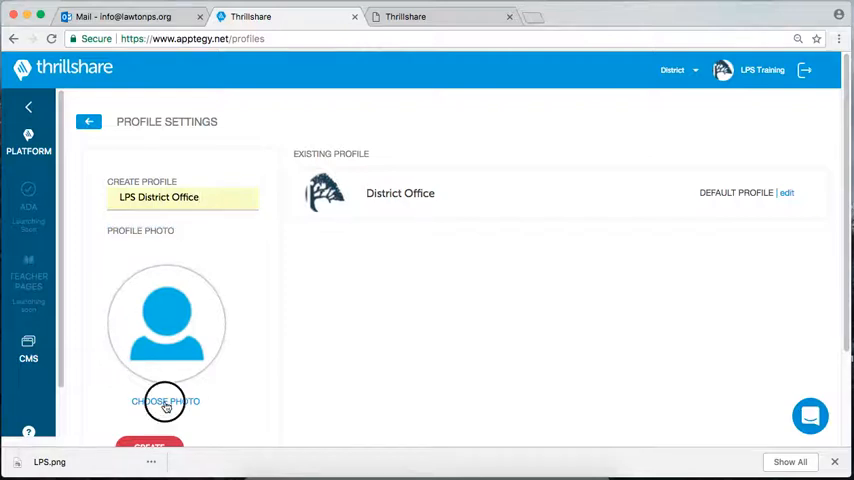
Attach the LPS-Thumb tree logo from the Desktop as the profile photo
{"action": "left_click", "coordinate": [166, 401]}
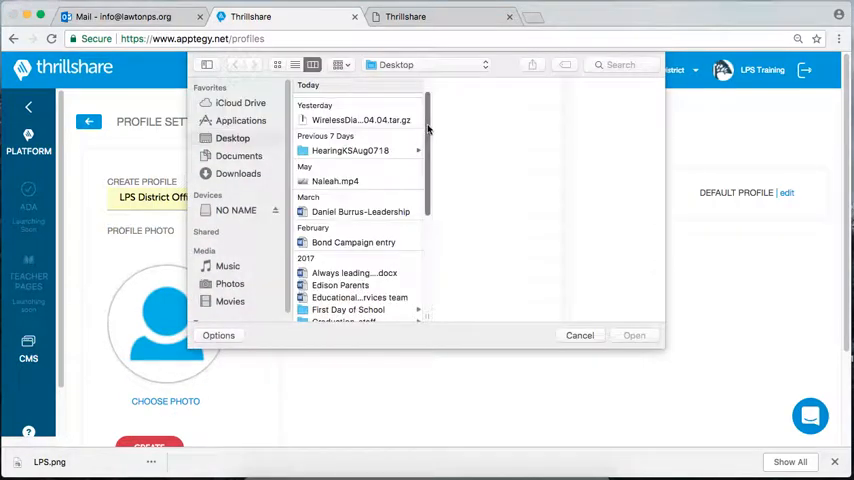
{"action": "left_click", "coordinate": [334, 100]}
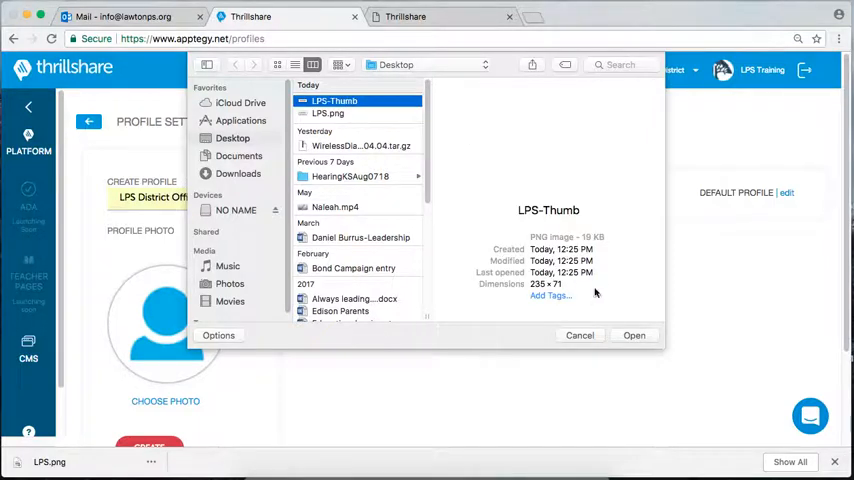
{"action": "left_click", "coordinate": [634, 335]}
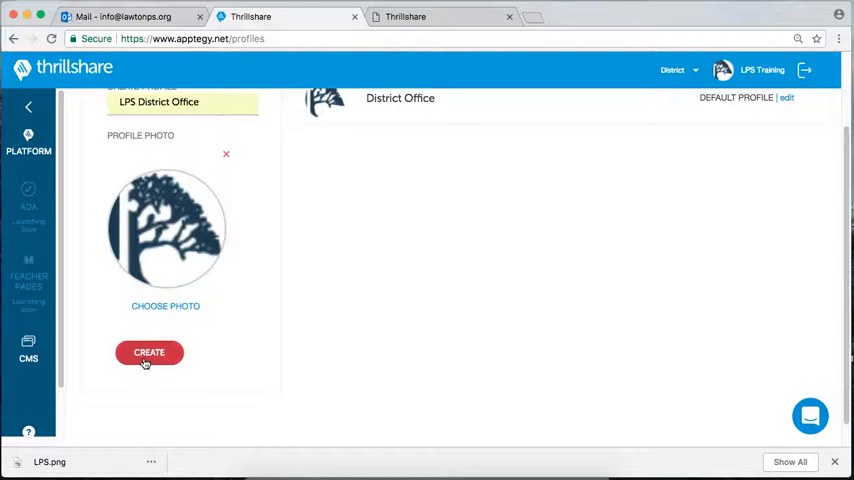
Create the LPS District Office profile and confirm 'Profile Added Successfully'
{"action": "left_click", "coordinate": [149, 352]}
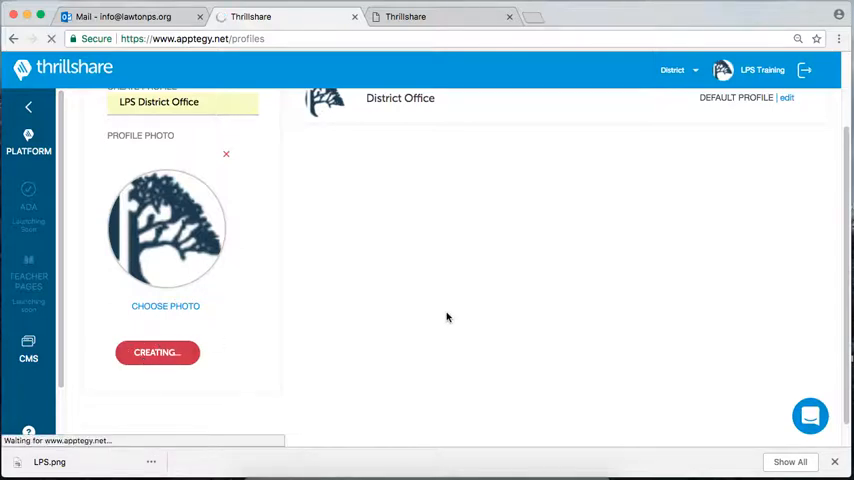
{"action": "left_click", "coordinate": [156, 352]}
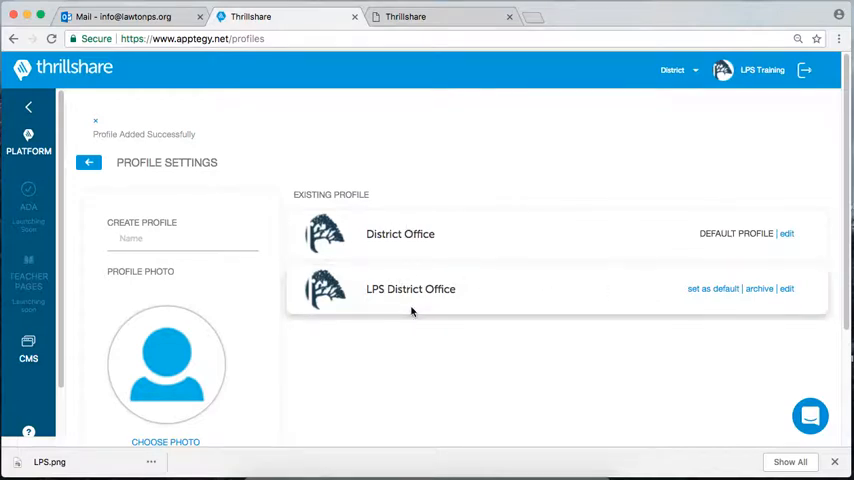
{"action": "mouse_move", "coordinate": [685, 278]}
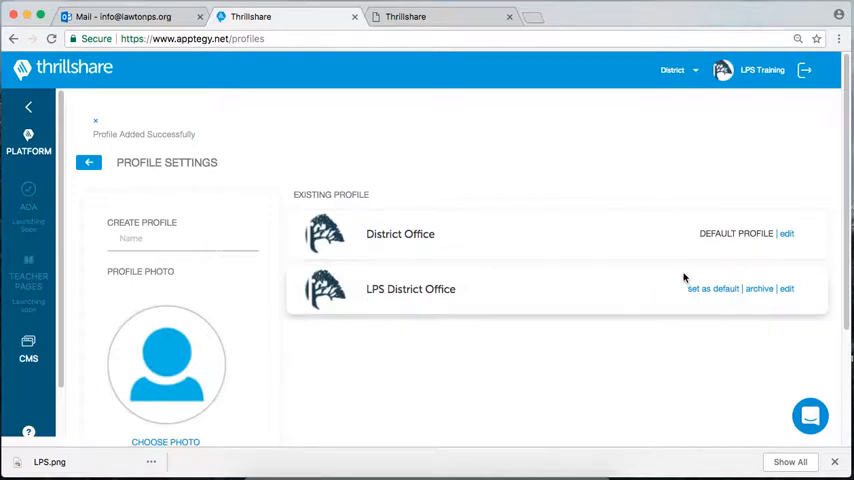
{"action": "mouse_move", "coordinate": [713, 289]}
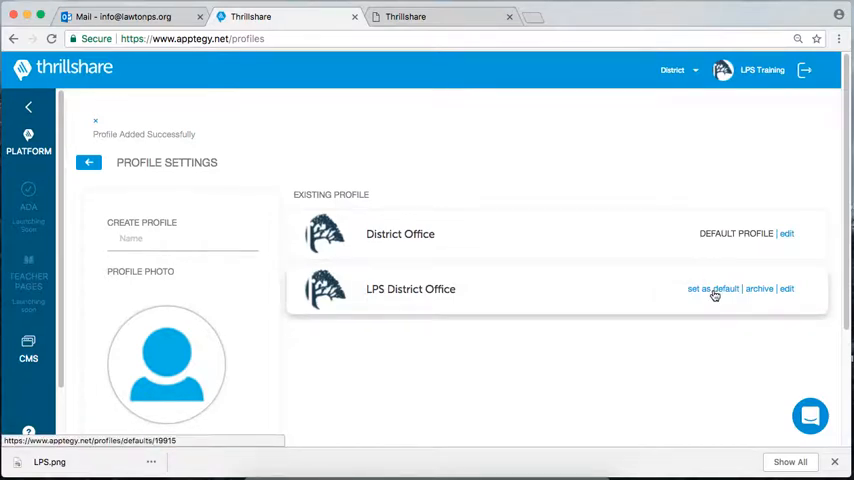
Set LPS District Office as default, moving District Office to secondary
{"action": "left_click", "coordinate": [713, 289]}
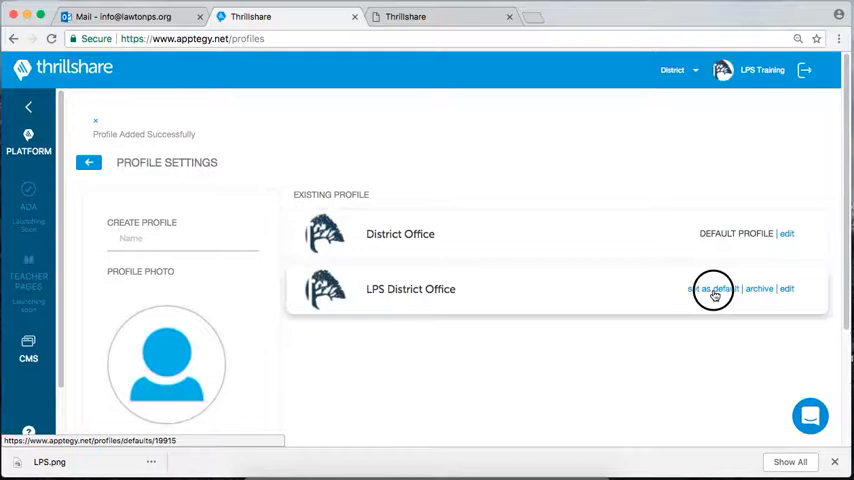
{"action": "left_click", "coordinate": [712, 288]}
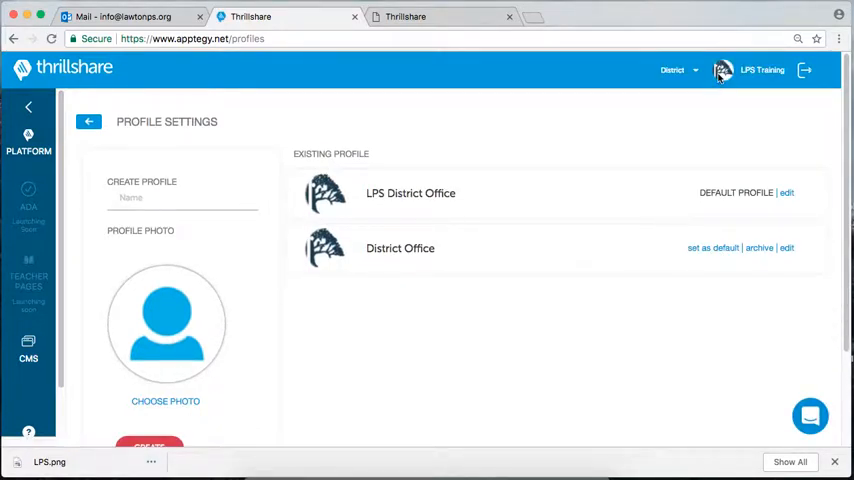
{"action": "mouse_move", "coordinate": [320, 127]}
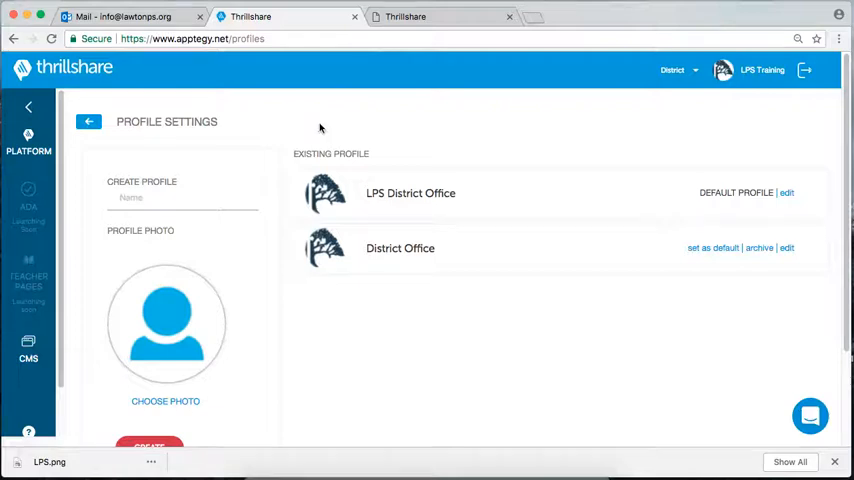
{"action": "mouse_move", "coordinate": [346, 107]}
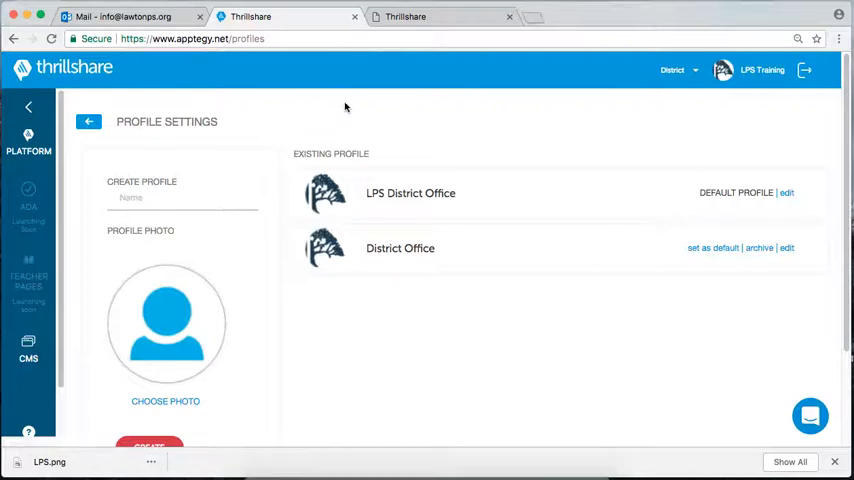